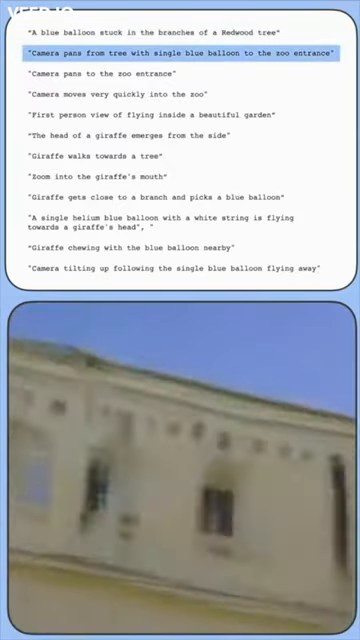
Start the balloon video from the 'Camera pans from tree' prompt through to the giraffe picking the balloon.
left_click(180, 72)
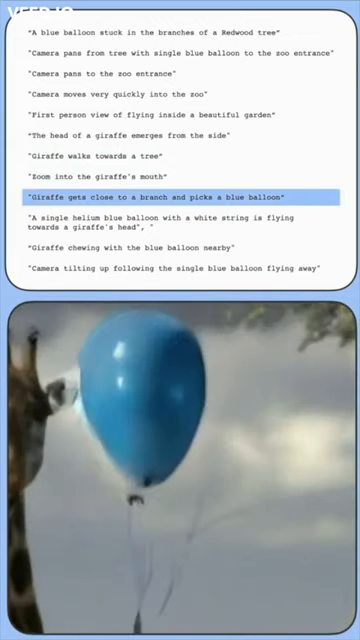
Continue playback until the 'Giraffe chewing with the blue balloon nearby' prompt is highlighted.
left_click(160, 247)
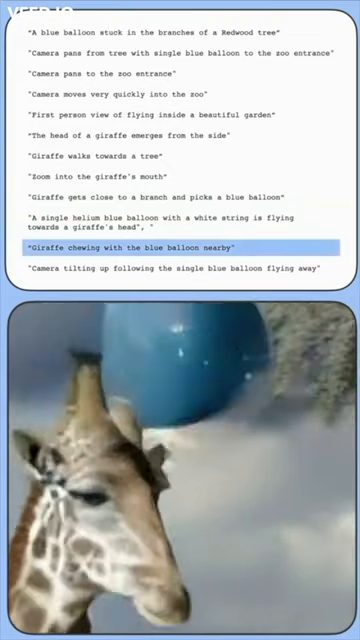